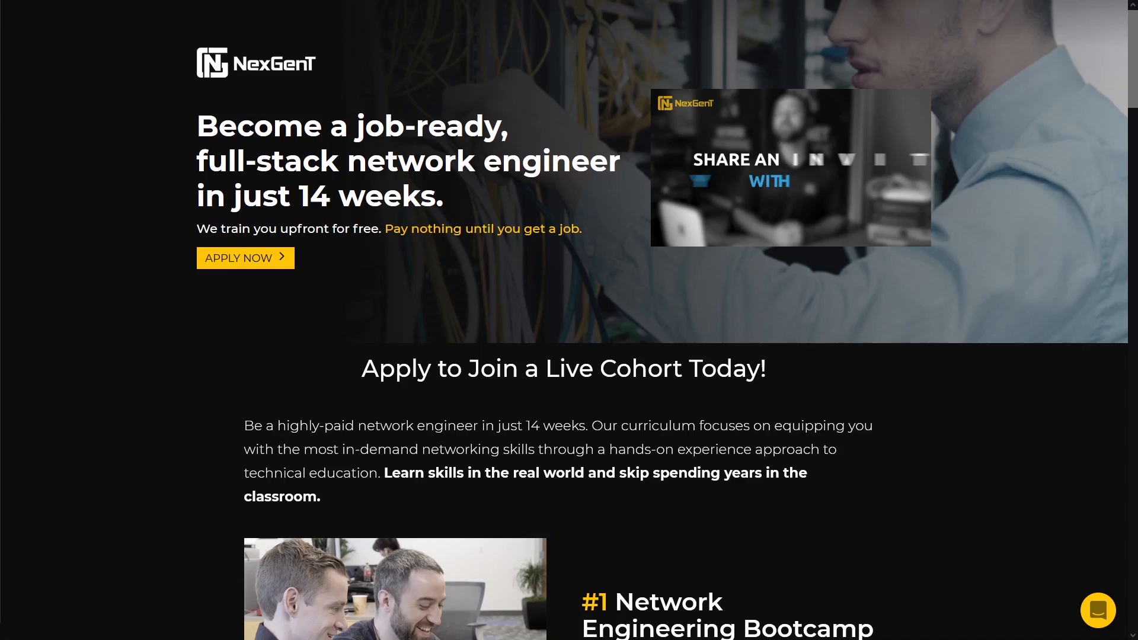
mouse_move(147, 619)
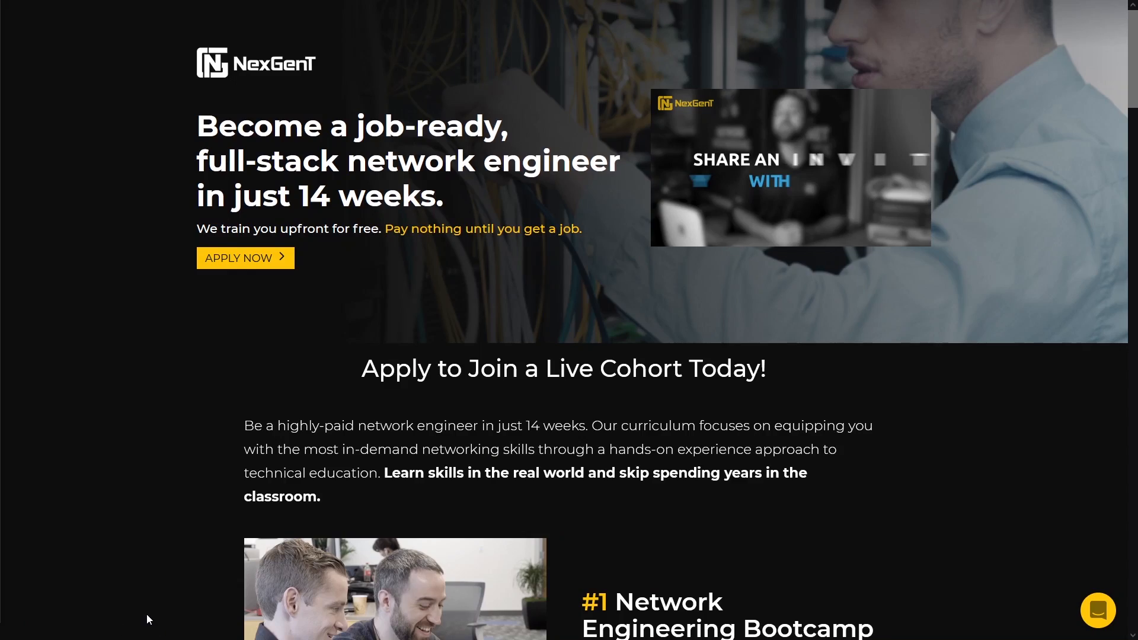
scroll("down", 3)
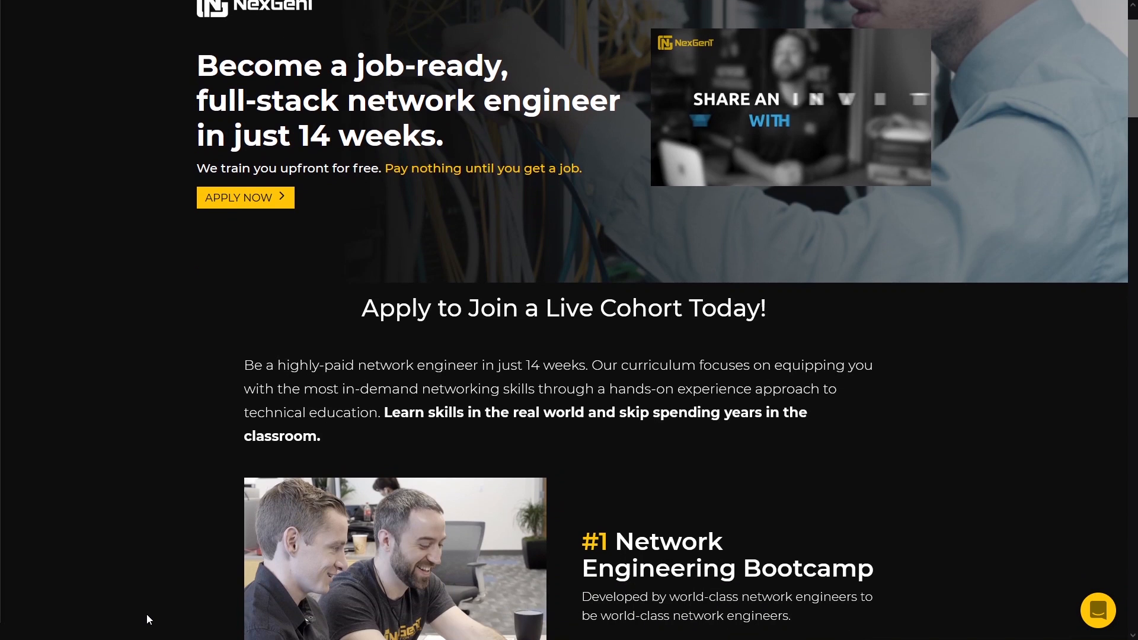
scroll("down", 3)
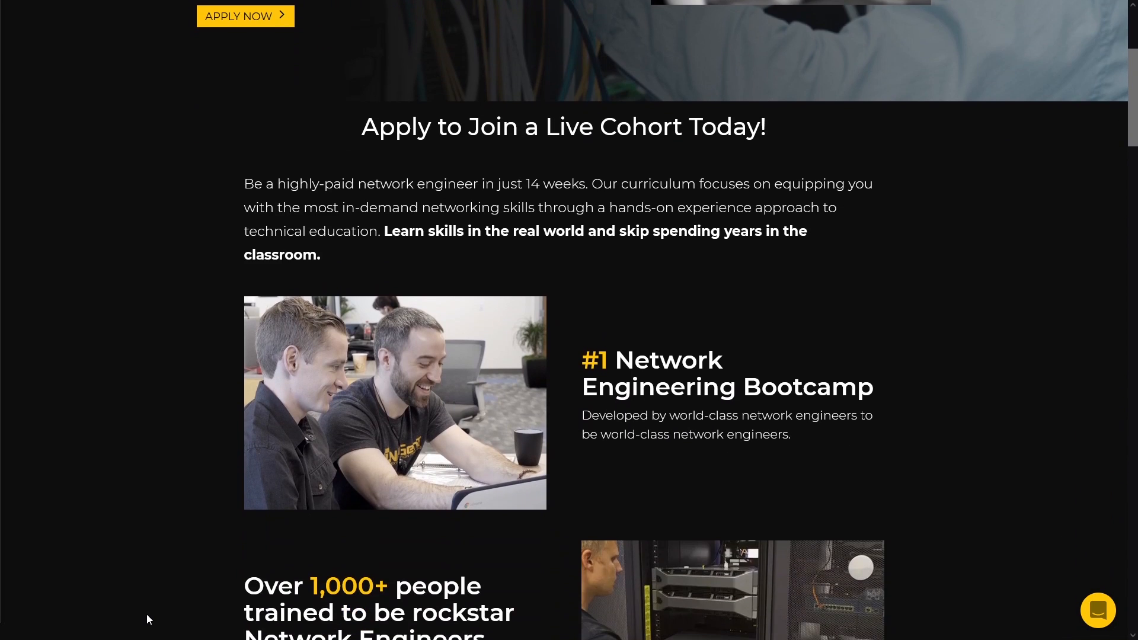
scroll("down", 3)
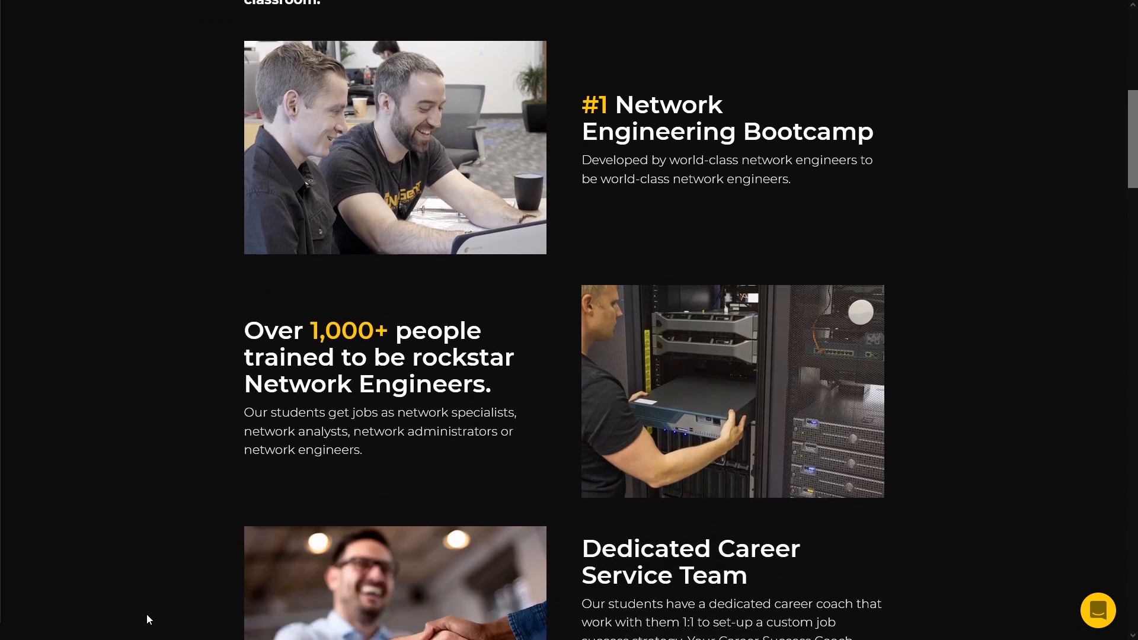
scroll("down", 3)
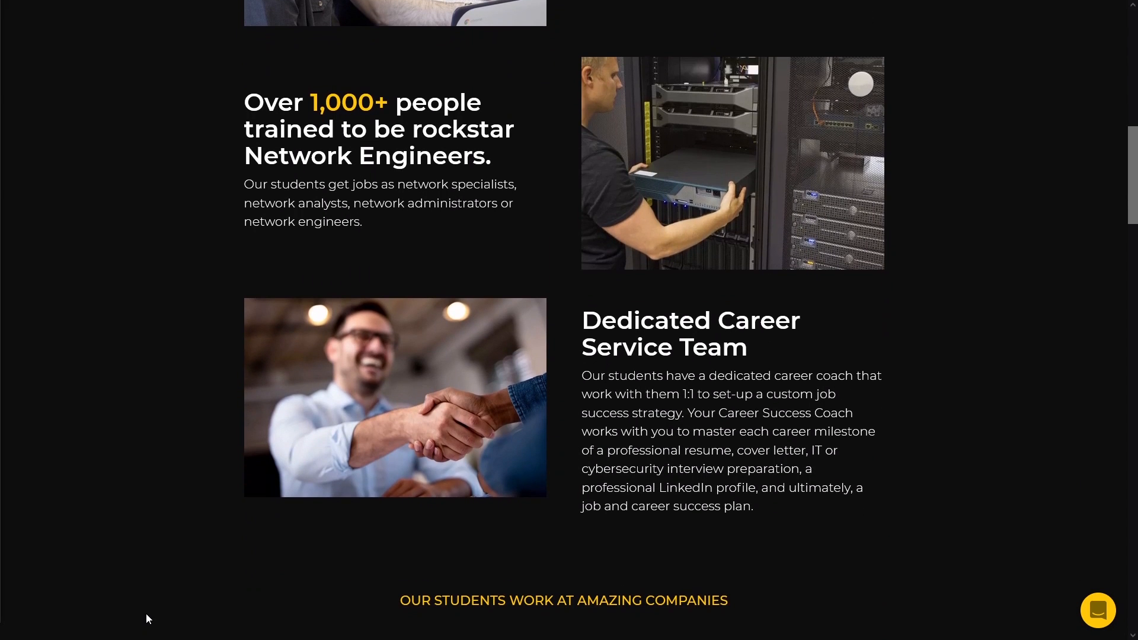
scroll("down", 3)
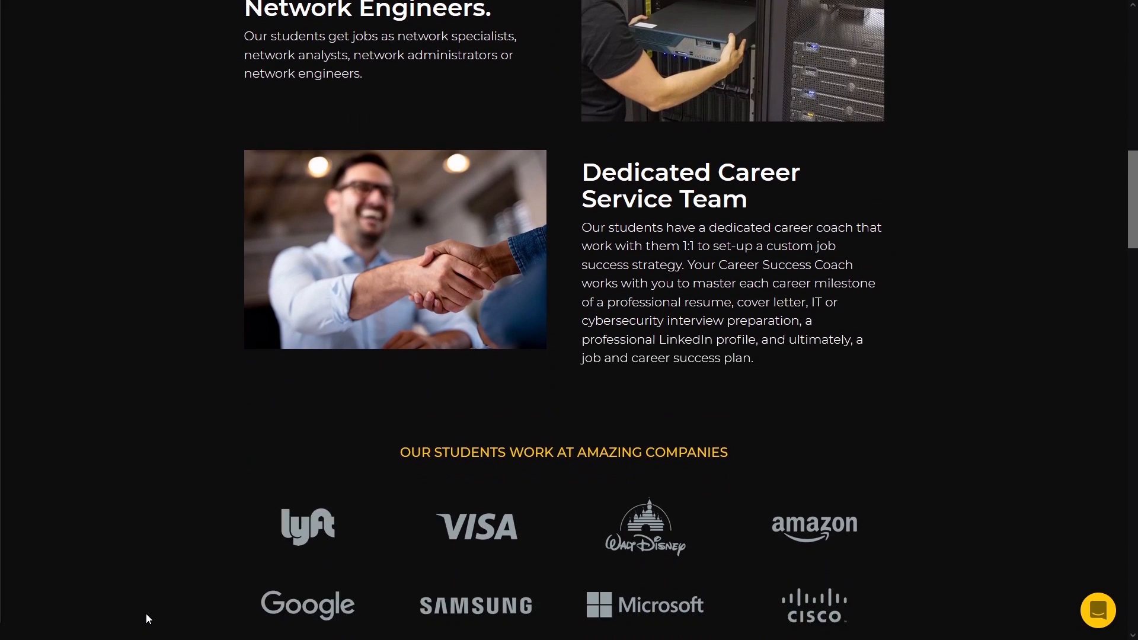
scroll("down", 3)
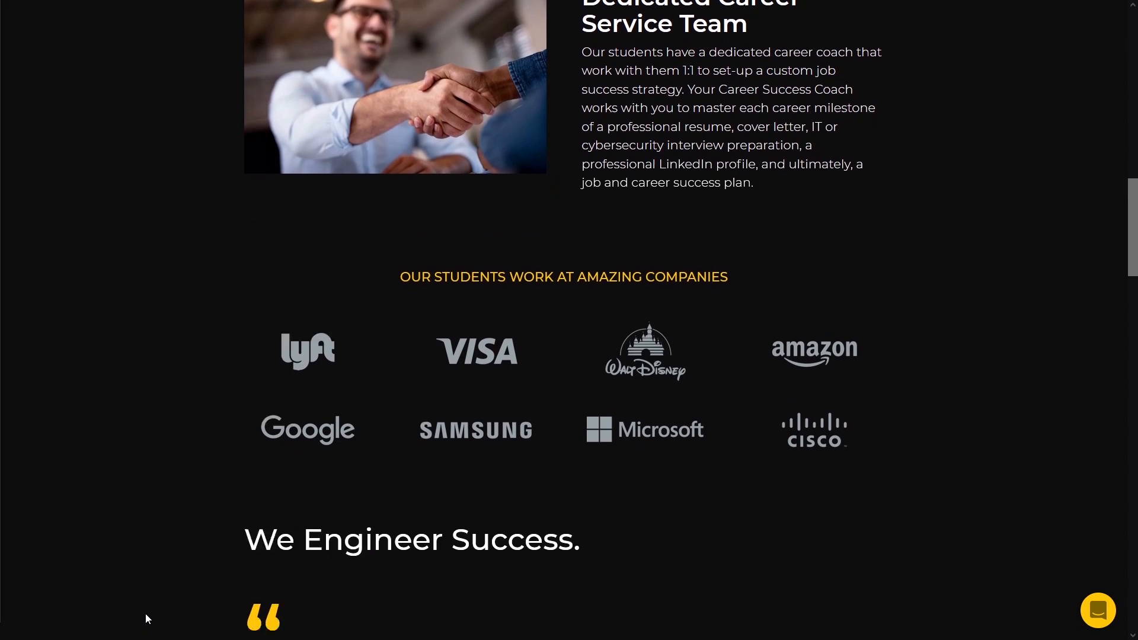
scroll("down", 3)
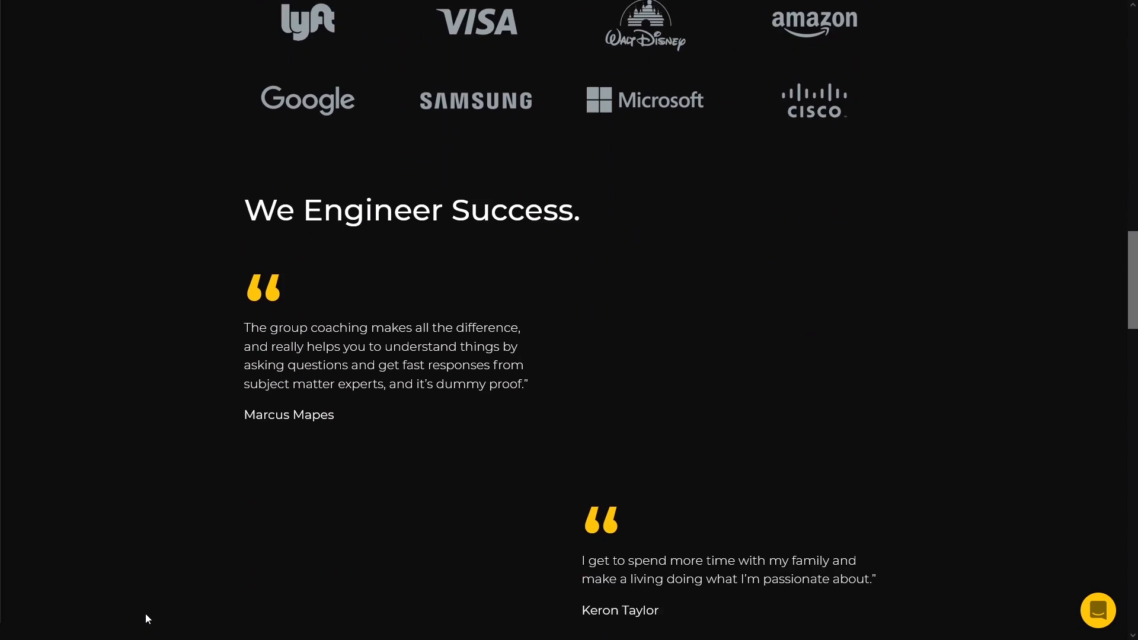
scroll("down", 3)
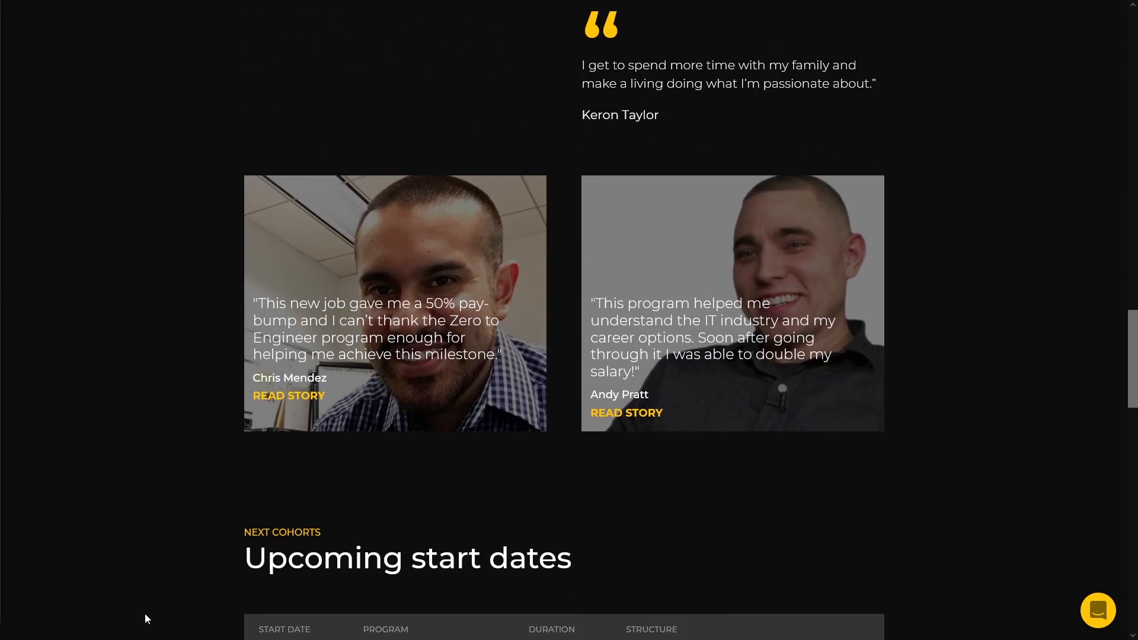
scroll("down", 3)
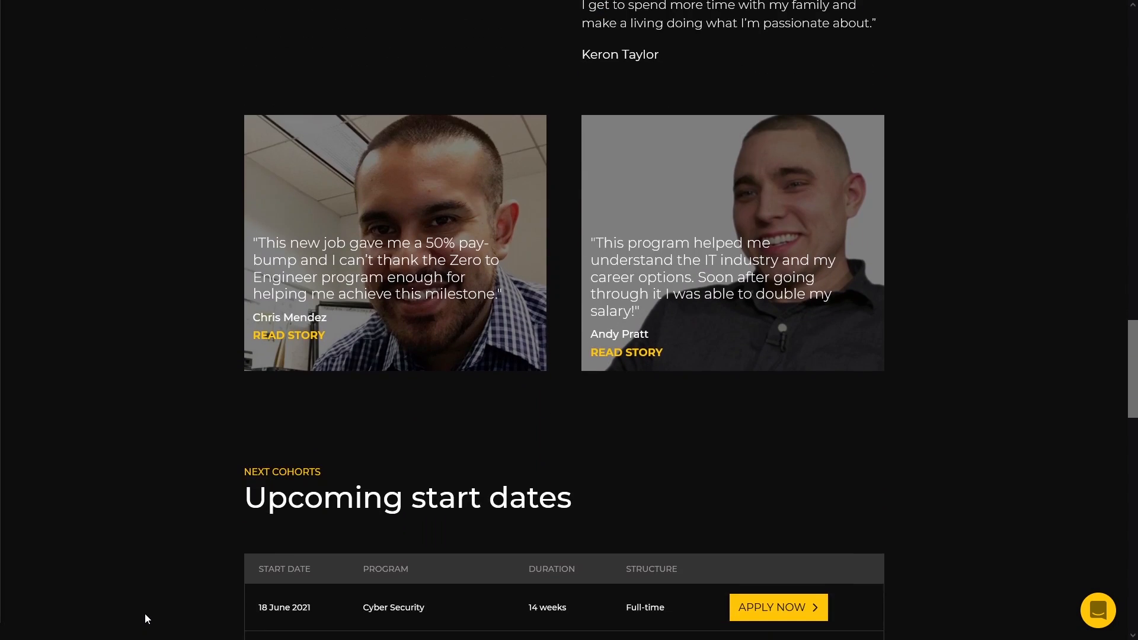
scroll("down", 3)
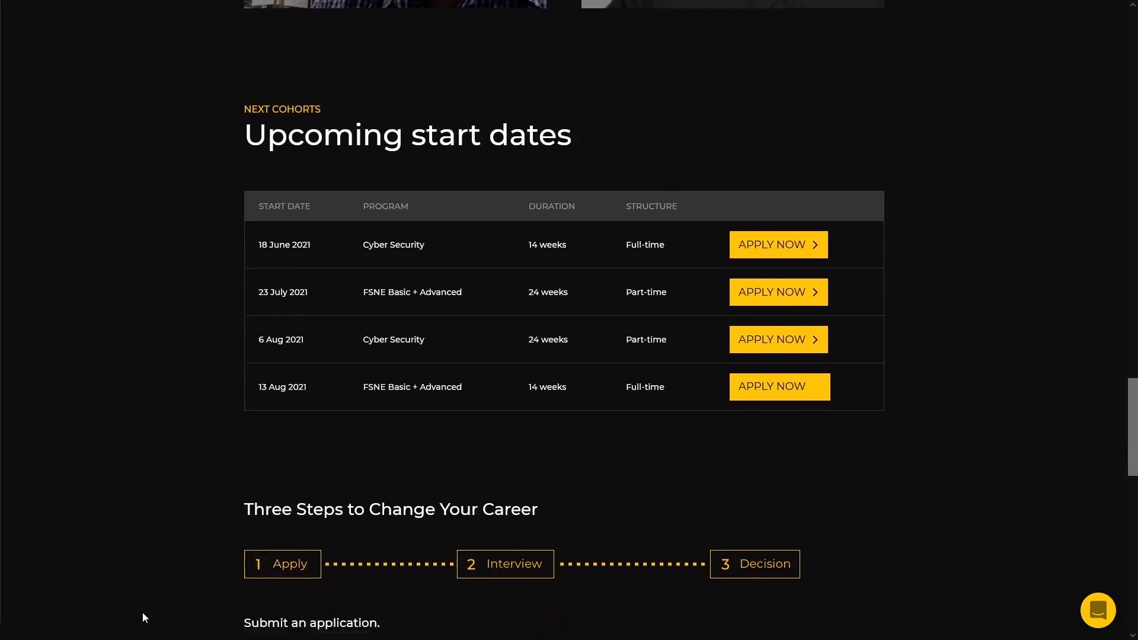
scroll("down", 3)
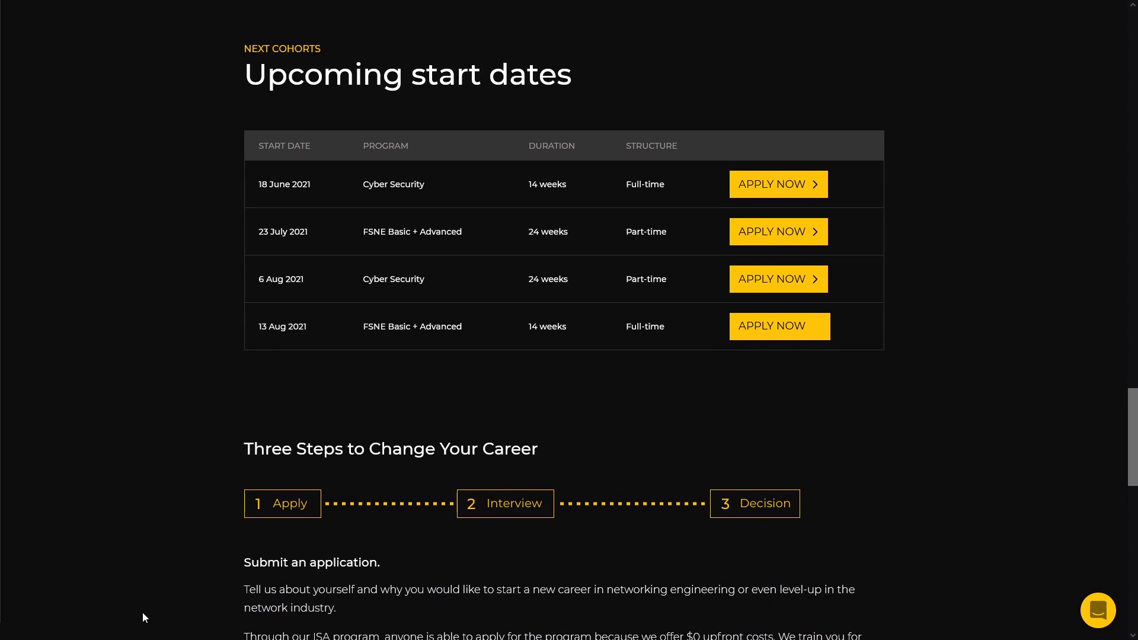
mouse_move(712, 472)
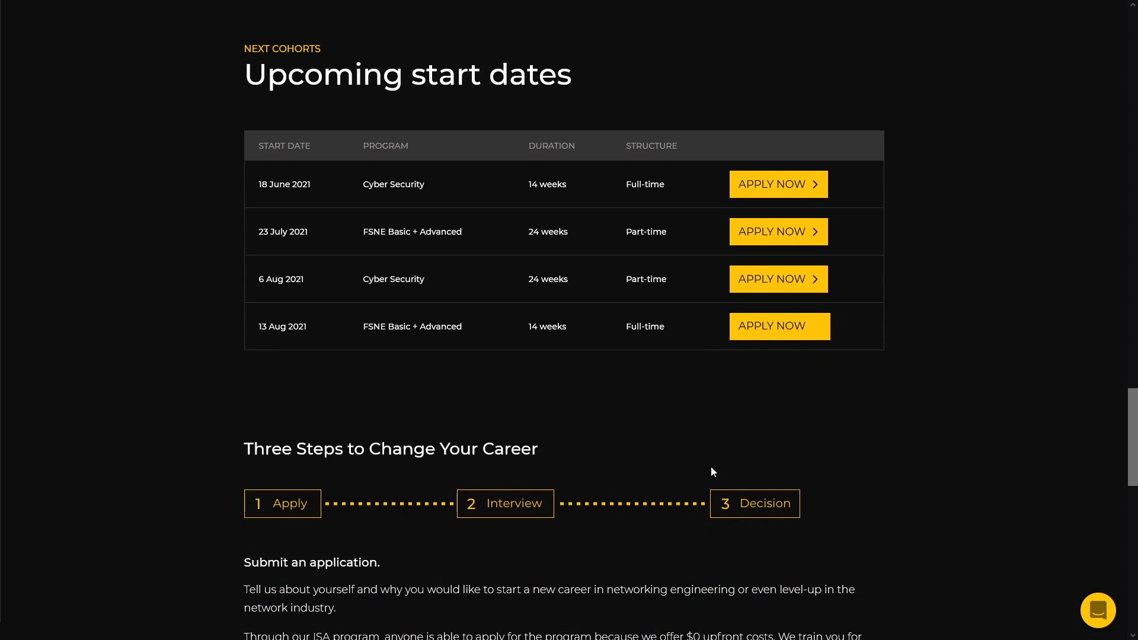